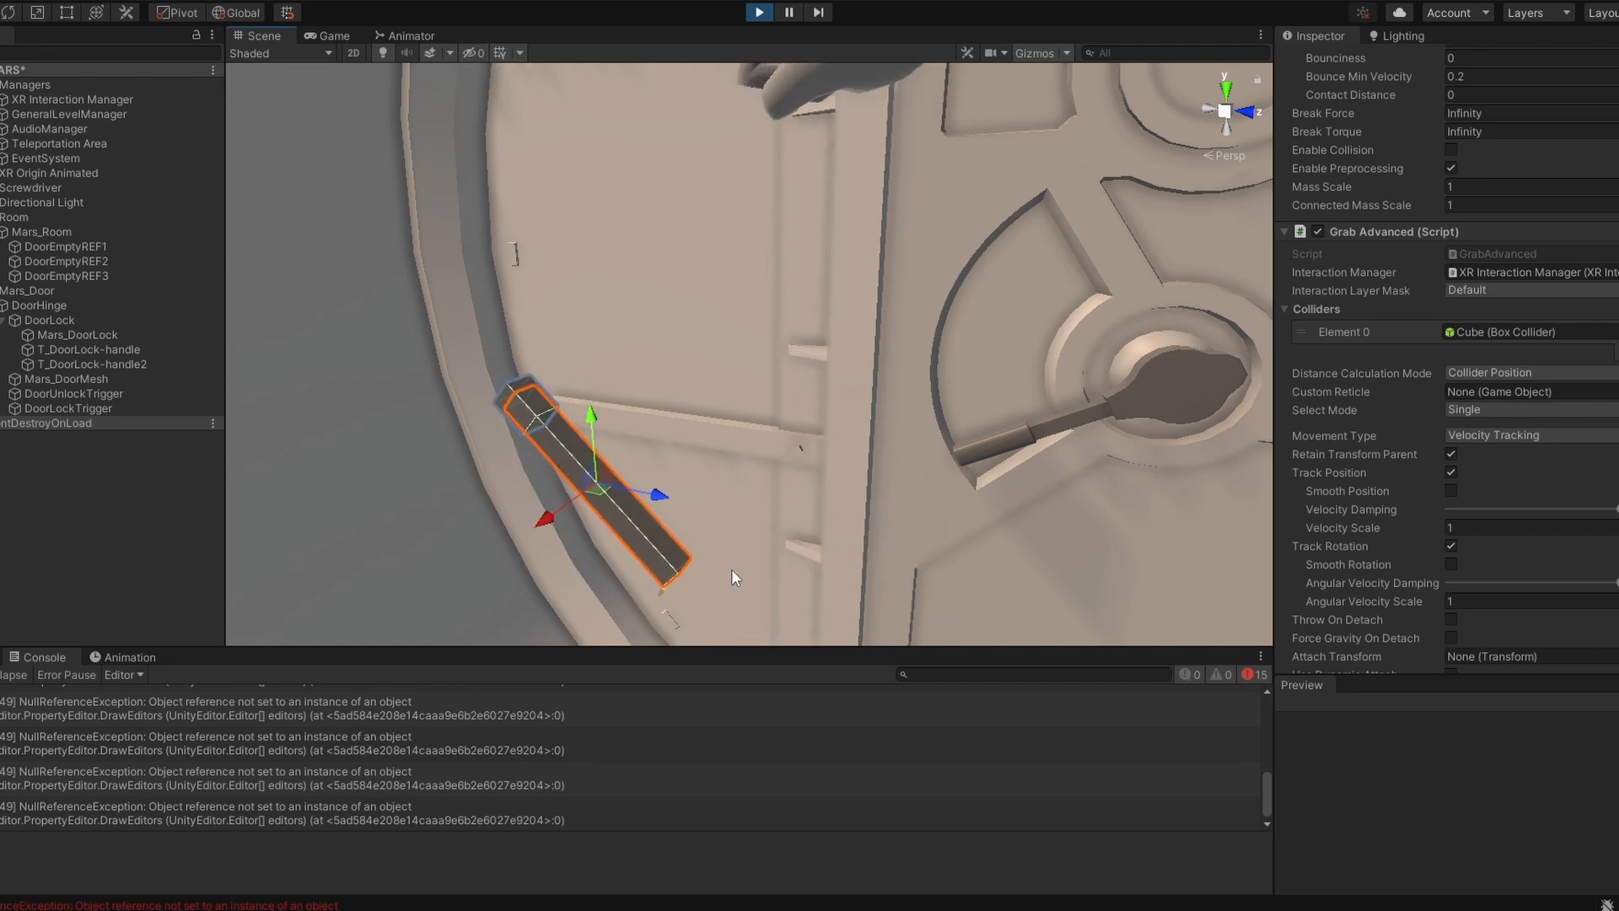
Run the Mars room in Play mode and grip the loose cable plug with the VR hand
{"action": "left_click", "coordinate": [758, 12]}
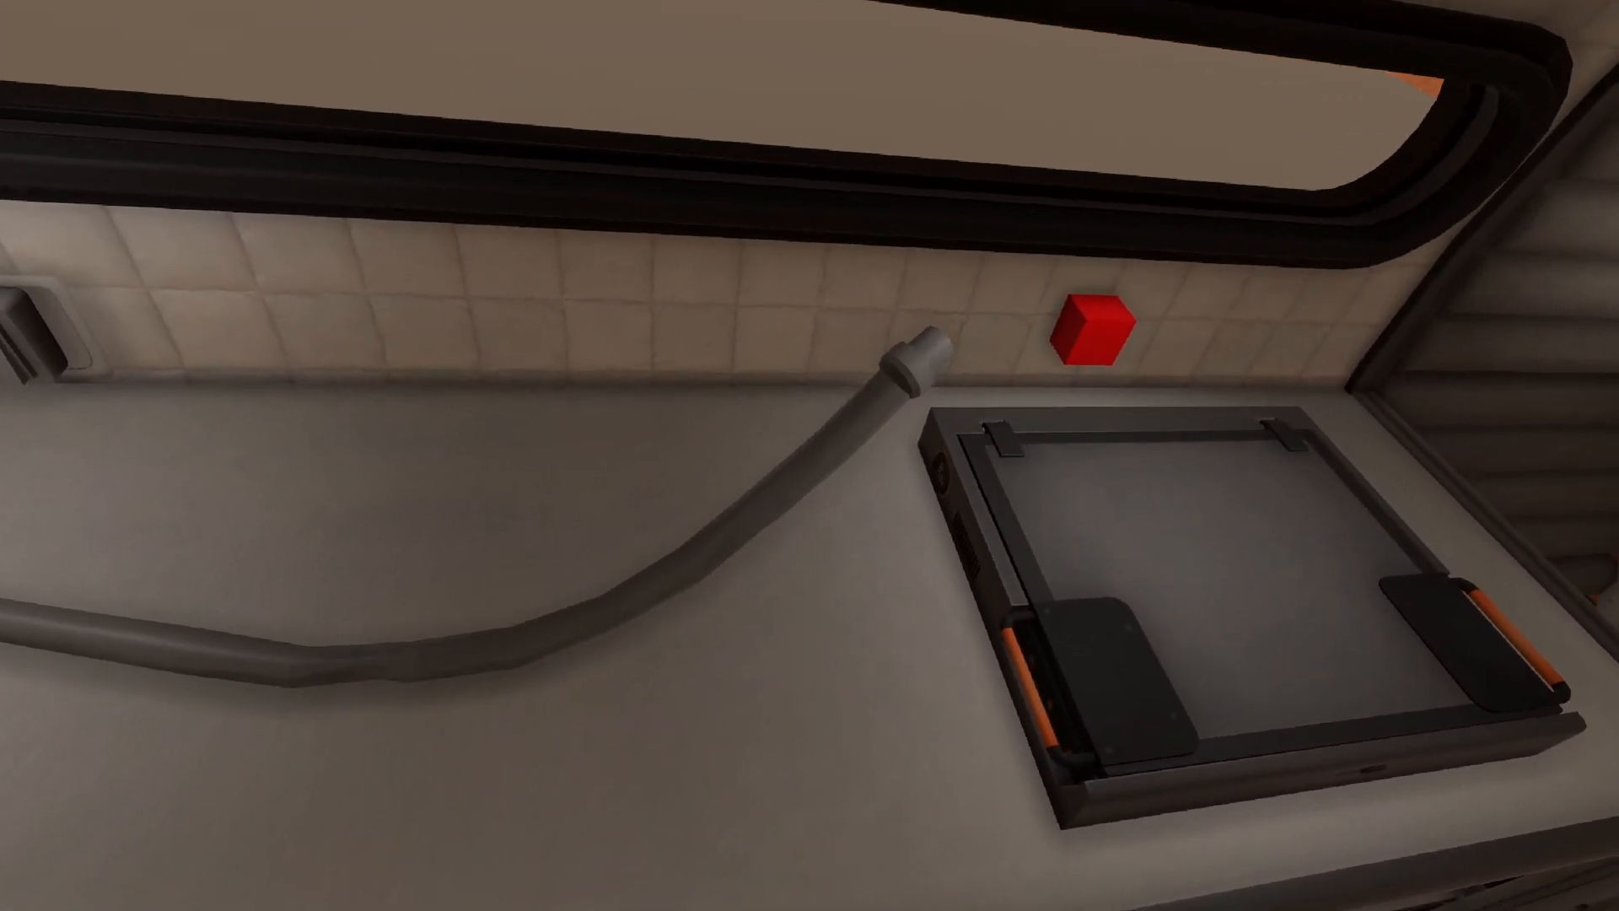
{"action": "mouse_move", "coordinate": [809, 455]}
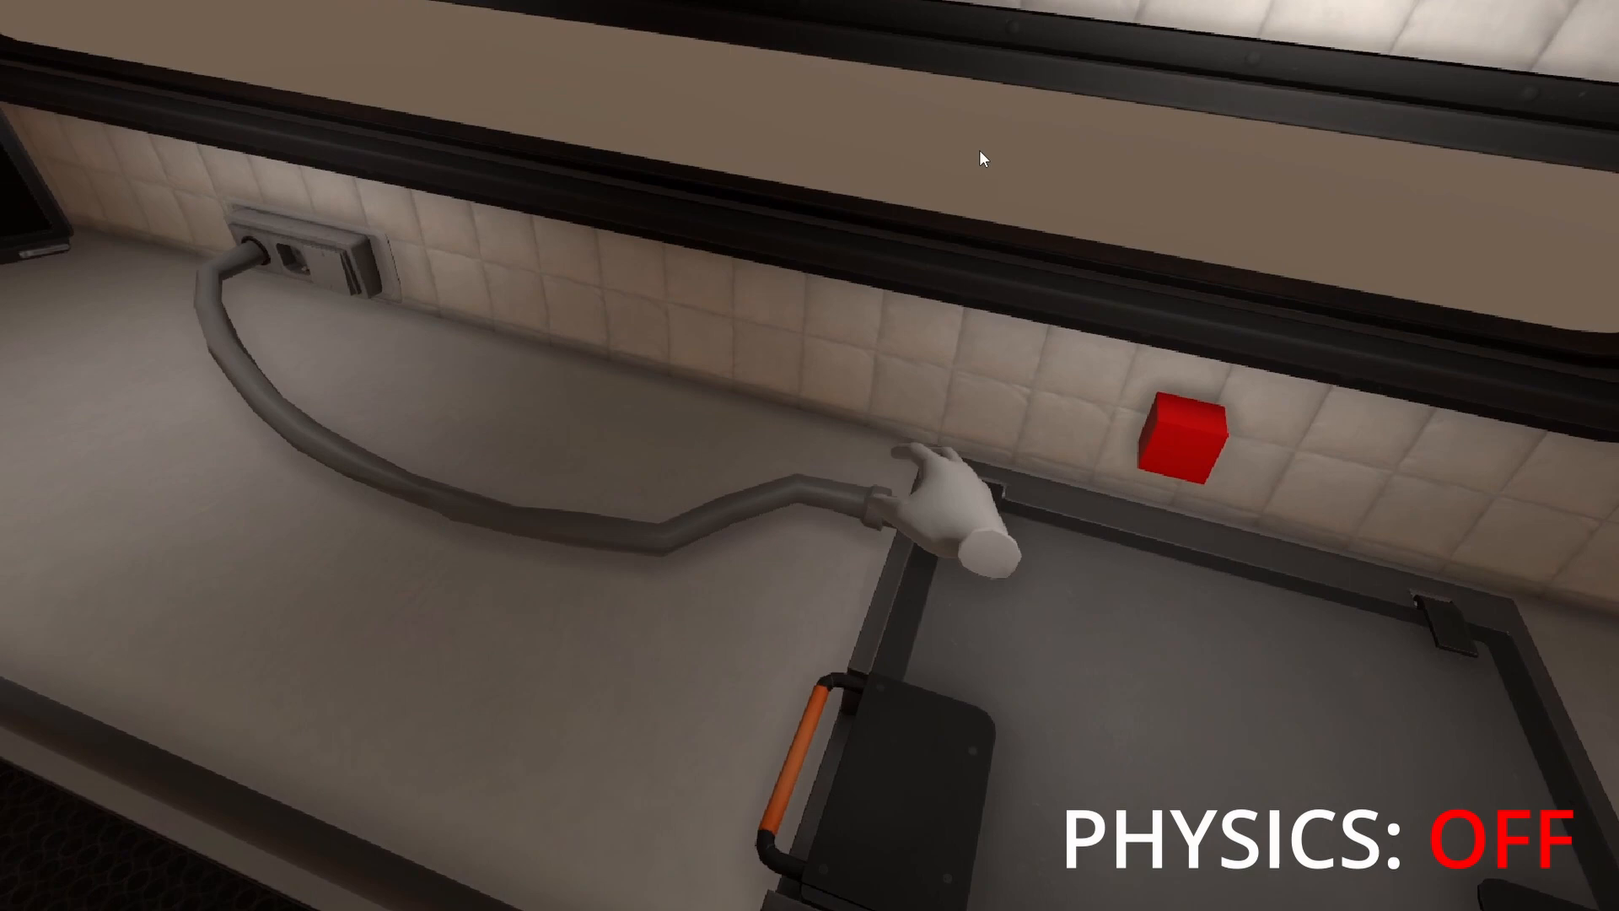
Toggle Play mode to plug the cable into the wall socket, then review Mars_ComputerCablePlug's Hinge Joint
{"action": "left_click", "coordinate": [757, 12]}
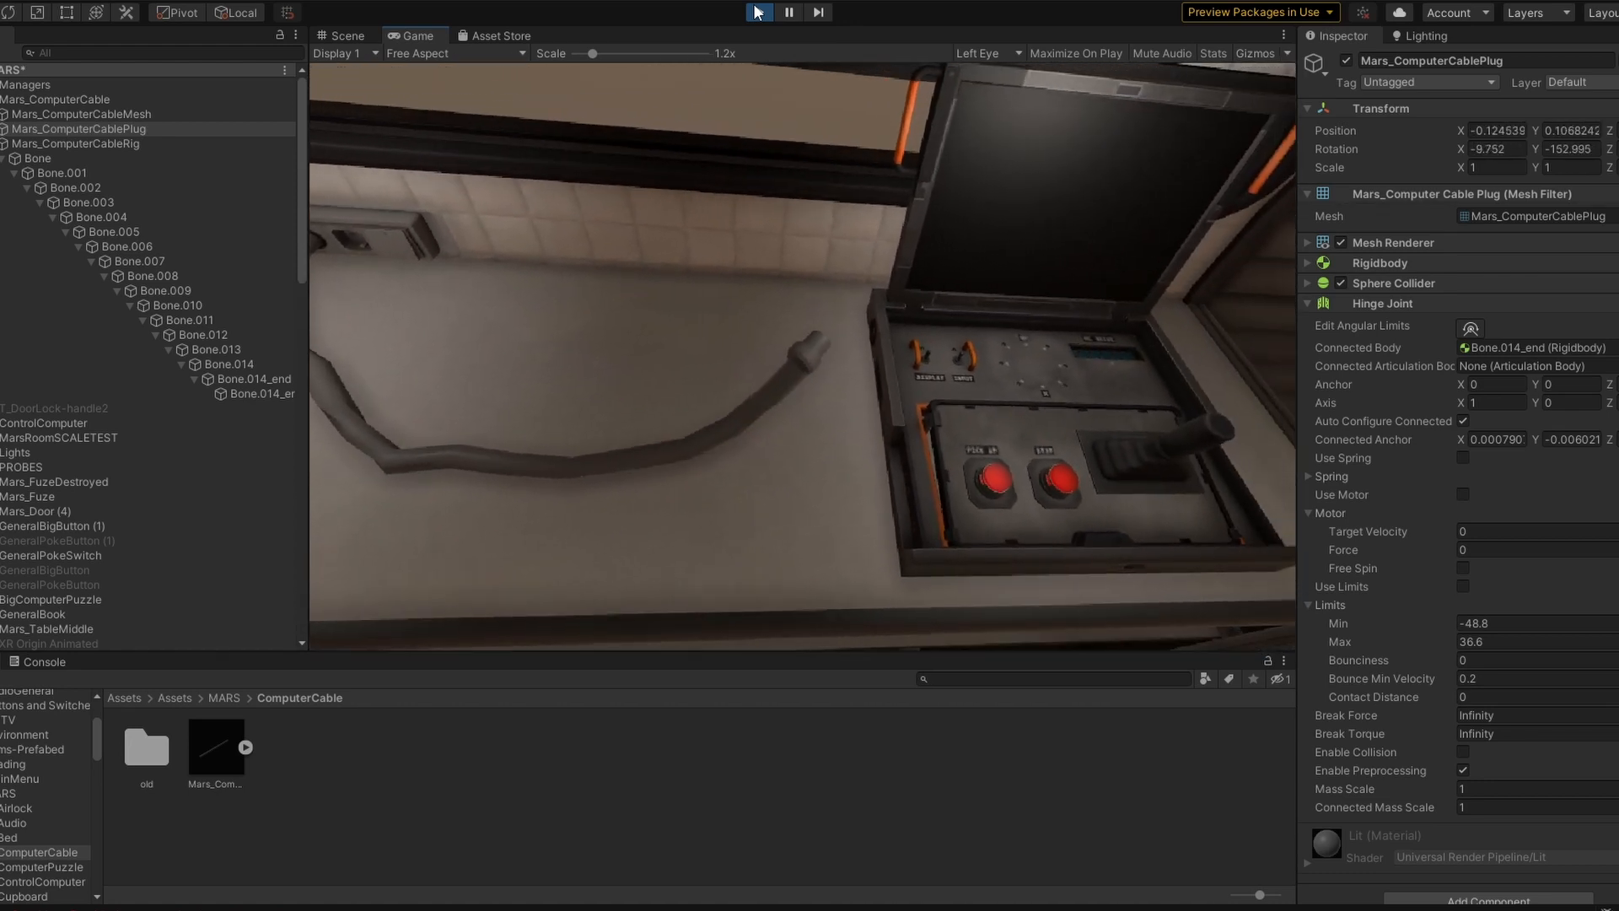
{"action": "left_click", "coordinate": [758, 12]}
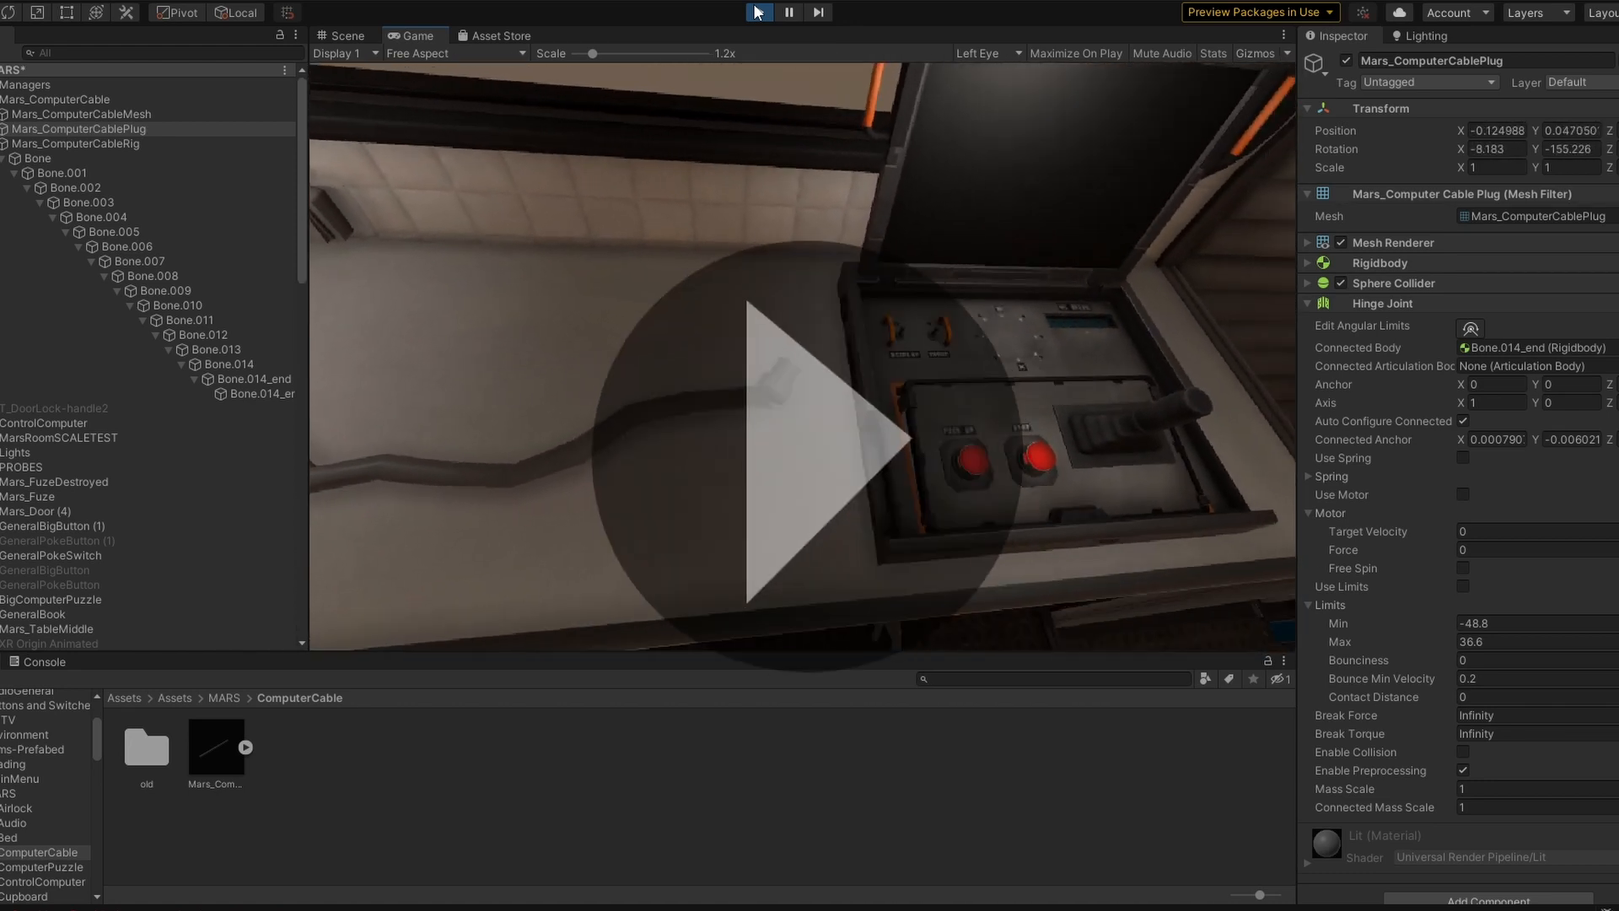